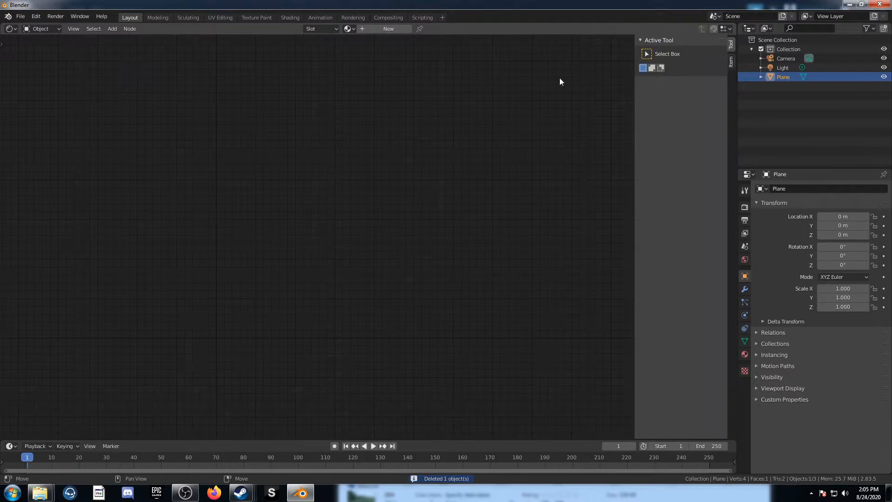
Assign the existing material to the plane and rename it TutMat
{"action": "left_click", "coordinate": [10, 28]}
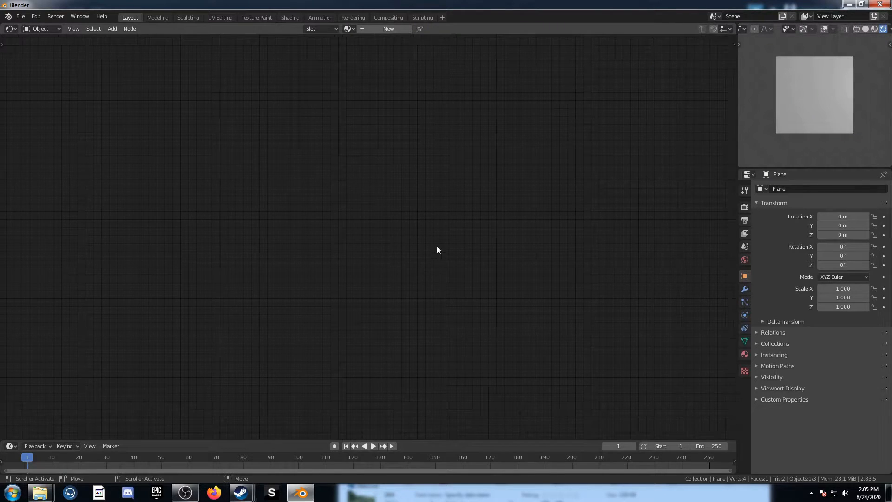
{"action": "left_click", "coordinate": [348, 28]}
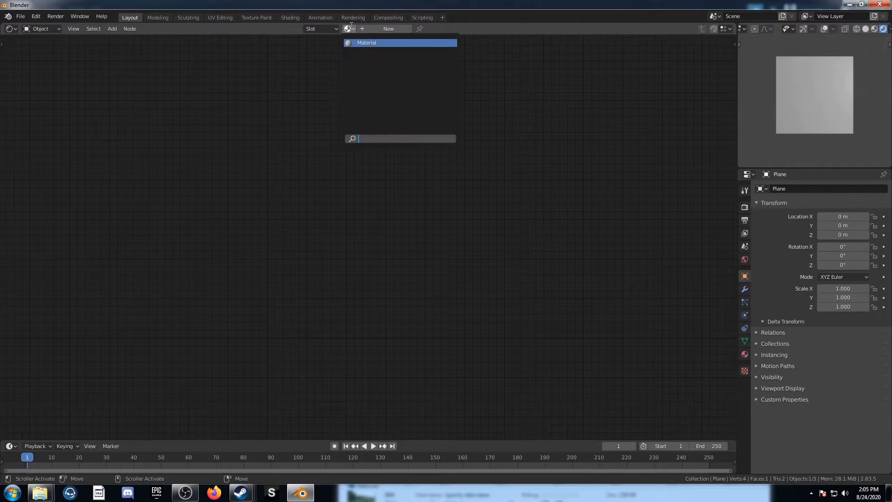
{"action": "left_click", "coordinate": [389, 29]}
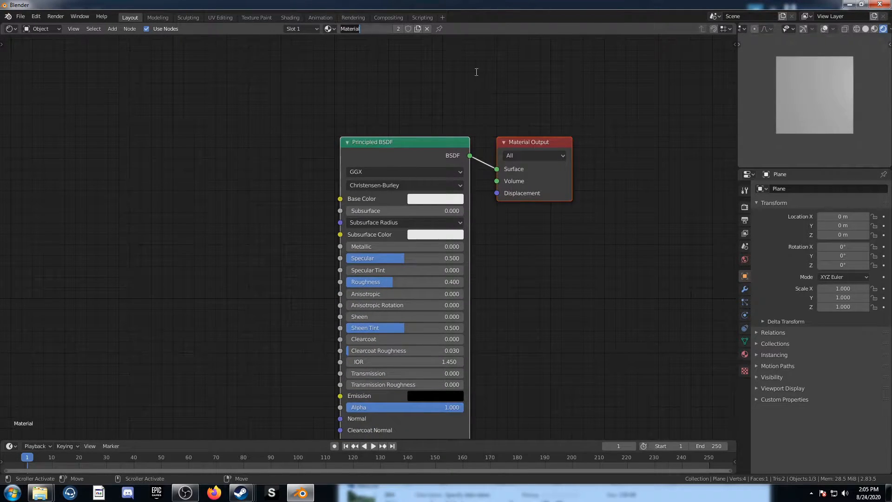
{"action": "type", "text": "TutMat"}
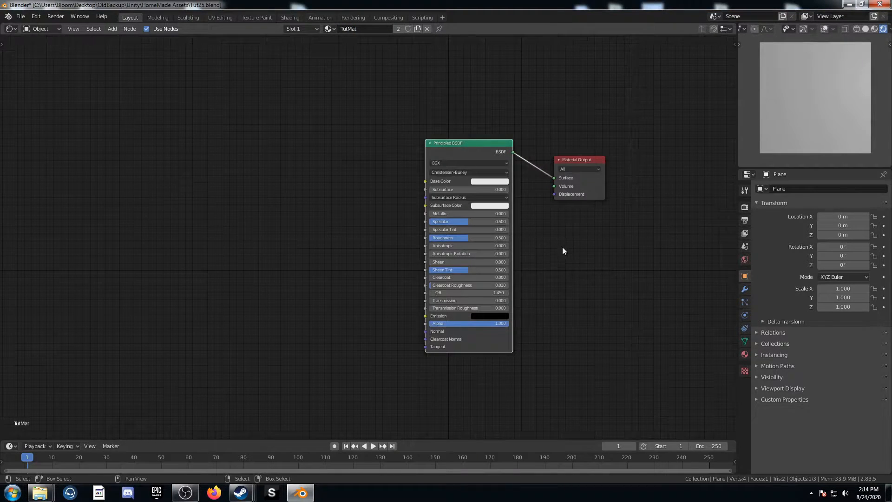
Add Texture Coordinate and Separate XYZ nodes to start the X/Y distance gradient
{"action": "type", "text": "tex"}
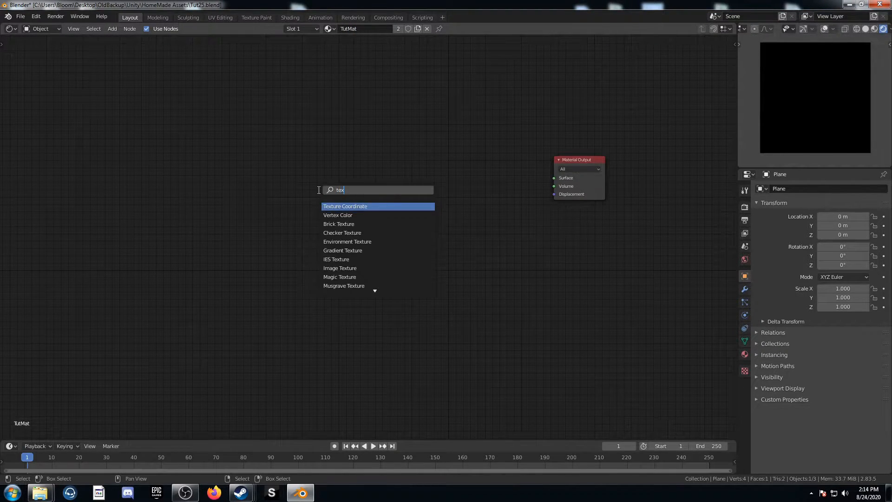
{"action": "left_click", "coordinate": [346, 206]}
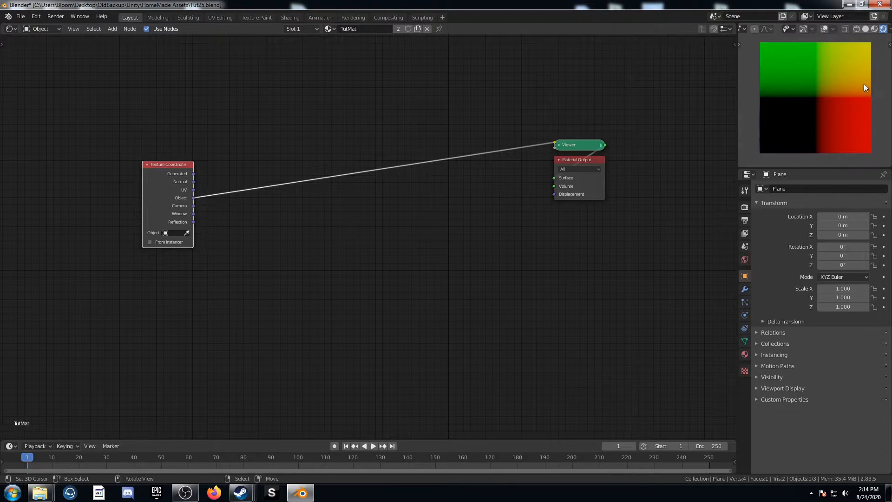
{"action": "mouse_move", "coordinate": [812, 100]}
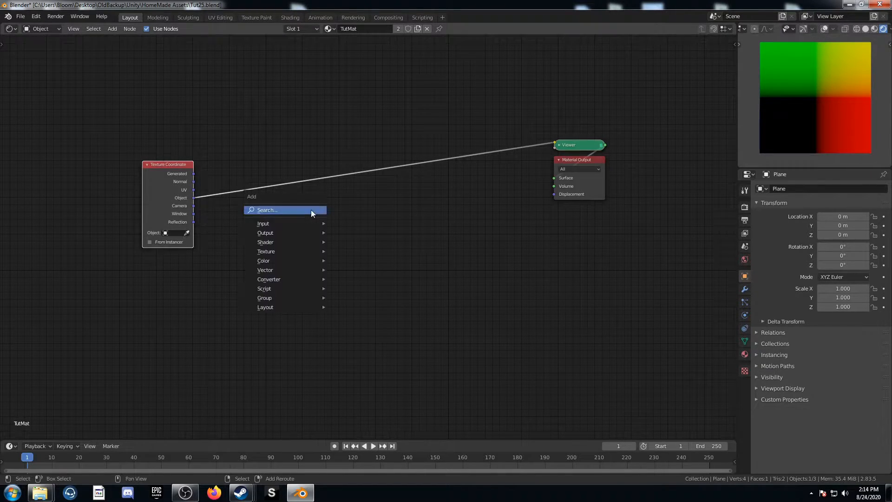
{"action": "type", "text": "sep"}
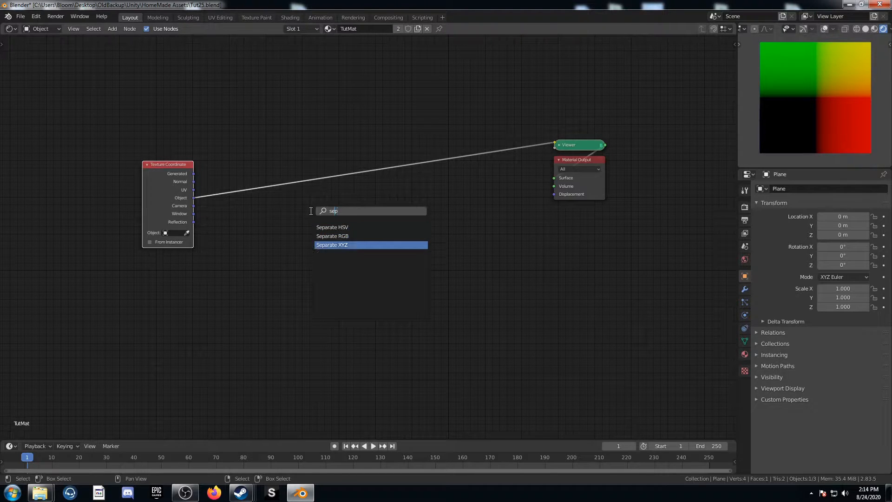
{"action": "left_click", "coordinate": [332, 245]}
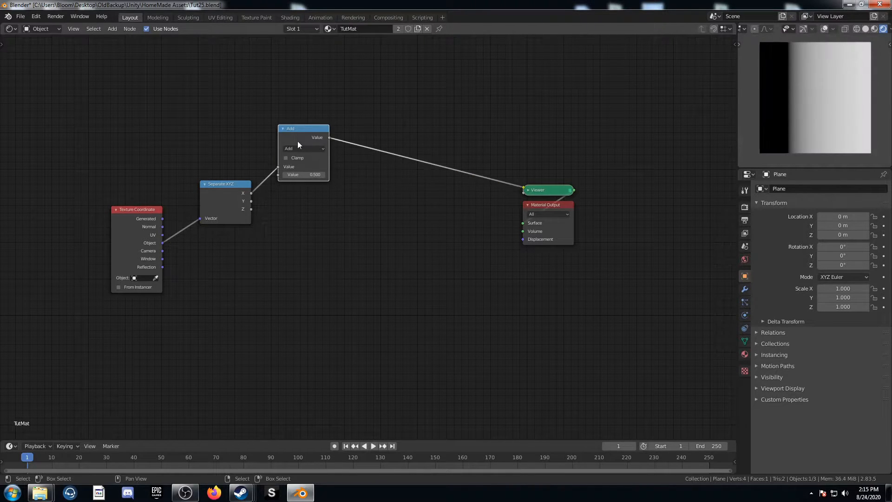
{"action": "left_click", "coordinate": [305, 149]}
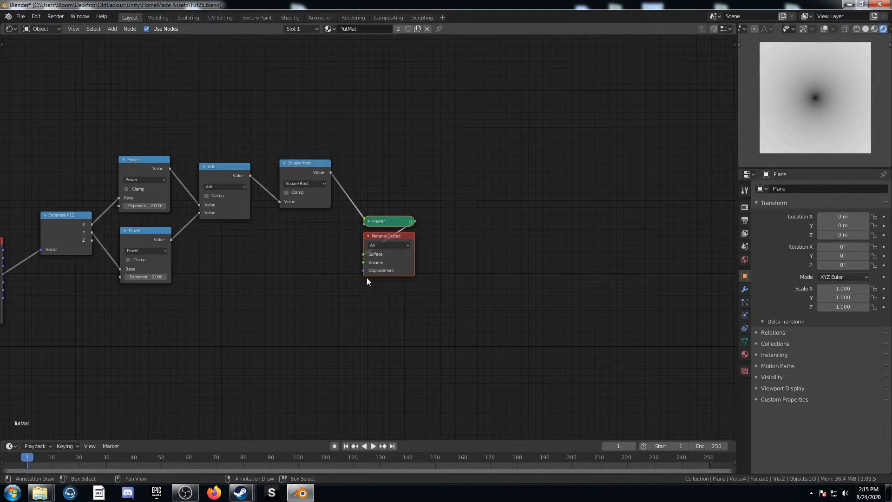
Add a Color Burn mix with black Color2, then a Color Dodge mix, after the gradient
{"action": "type", "text": "mixr"}
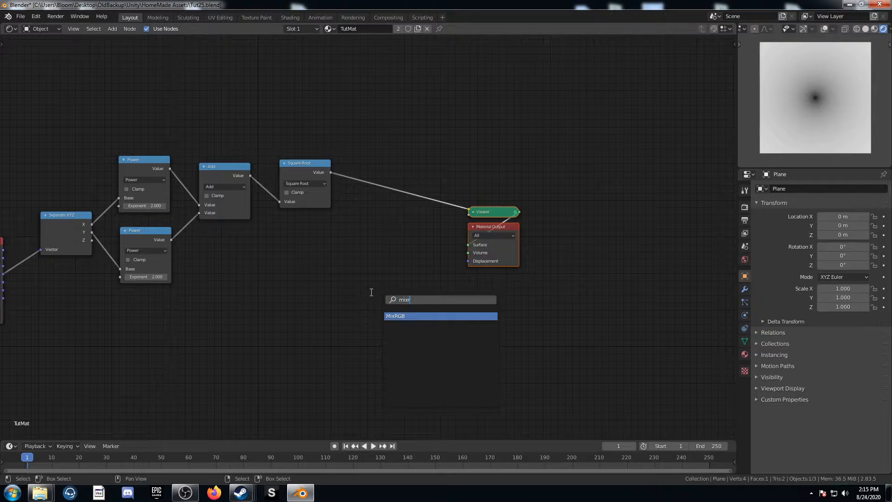
{"action": "left_click", "coordinate": [401, 316]}
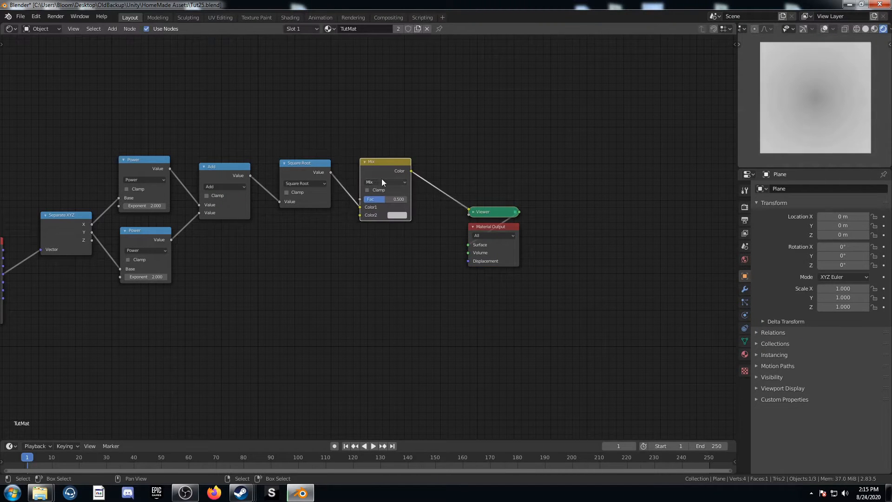
{"action": "left_click", "coordinate": [386, 182]}
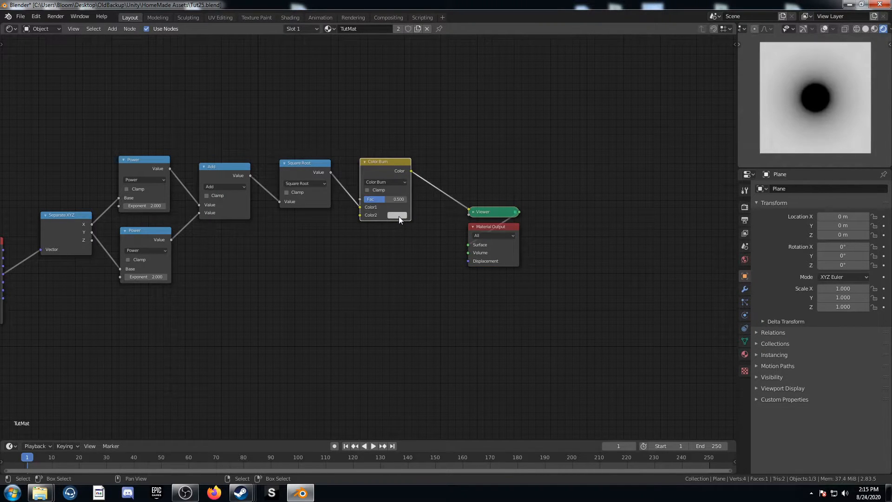
{"action": "left_click", "coordinate": [392, 215]}
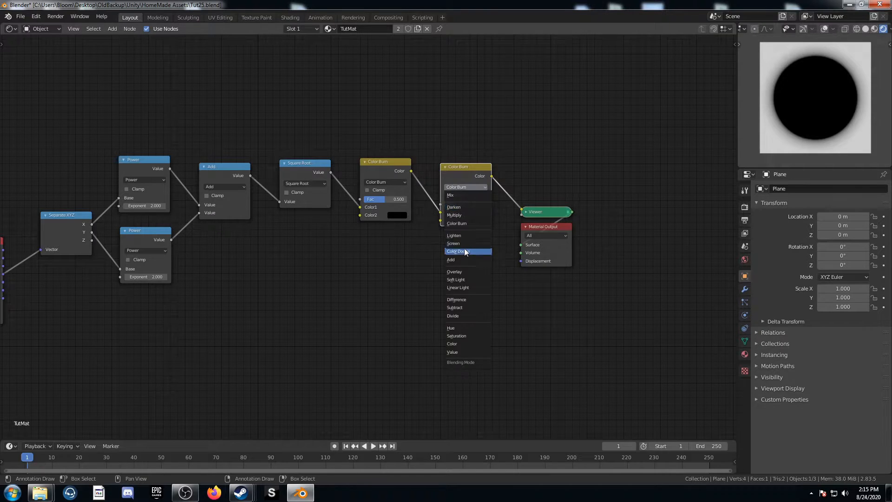
{"action": "left_click", "coordinate": [461, 251]}
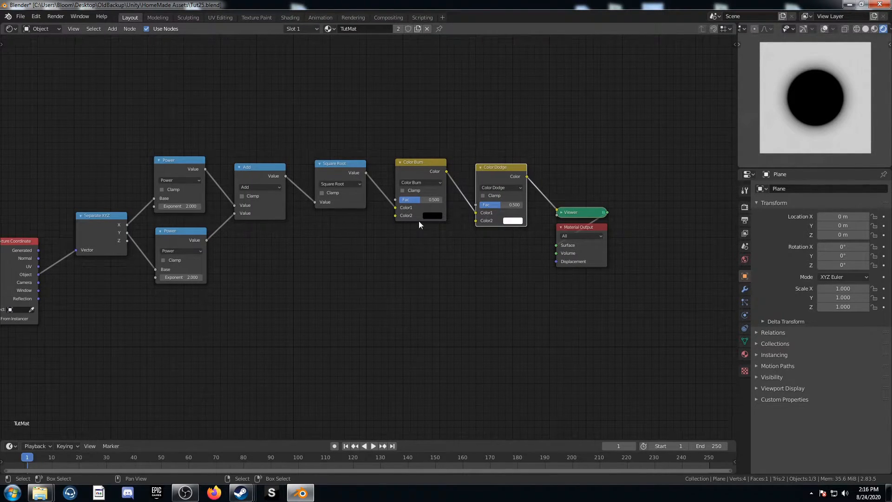
{"action": "left_click_drag", "start_coordinate": [420, 199], "coordinate": [424, 200]}
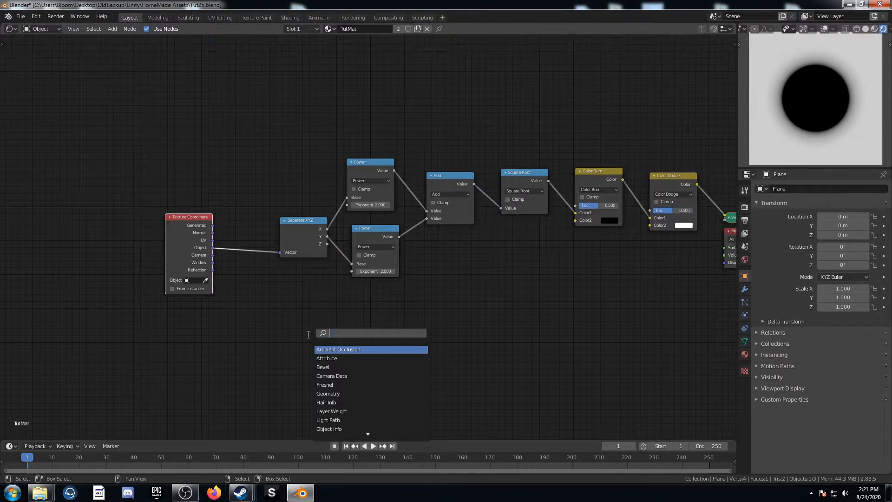
Drop a Vector Math node between Scale and Separate XYZ, with the scale value set to 4
{"action": "type", "text": "vector"}
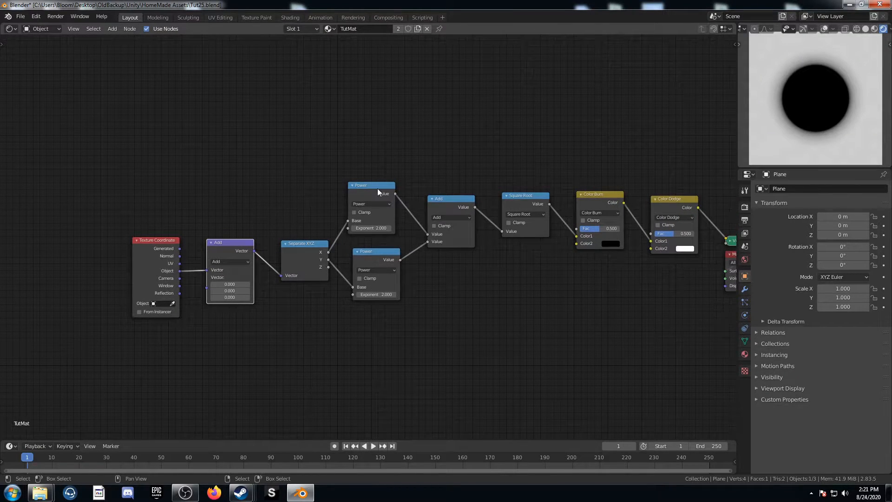
{"action": "left_click_drag", "start_coordinate": [371, 185], "coordinate": [372, 172]}
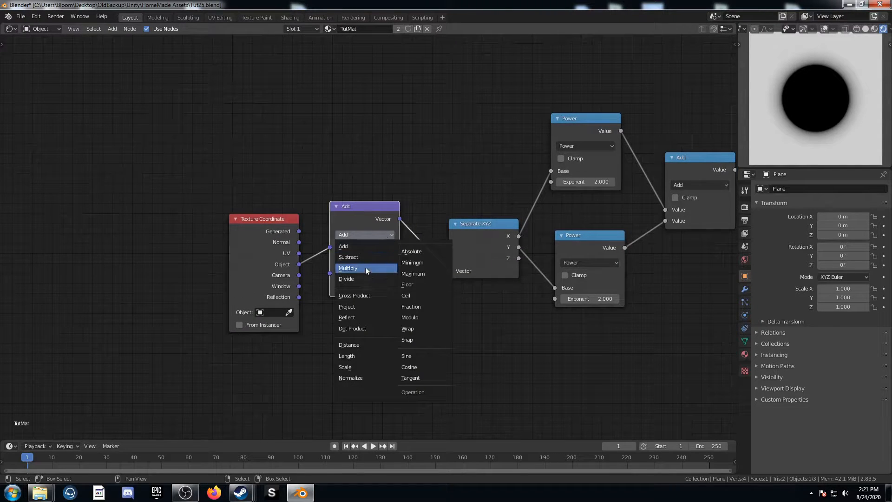
{"action": "left_click", "coordinate": [348, 267]}
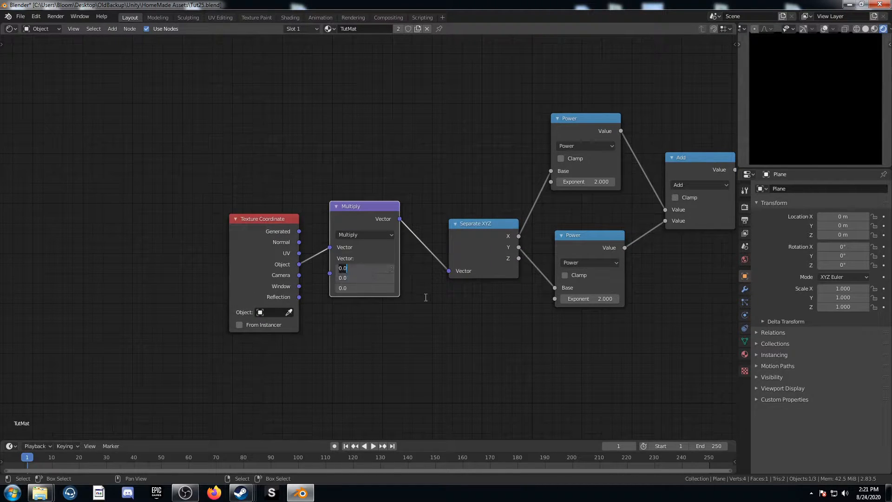
{"action": "type", "text": "4.000"}
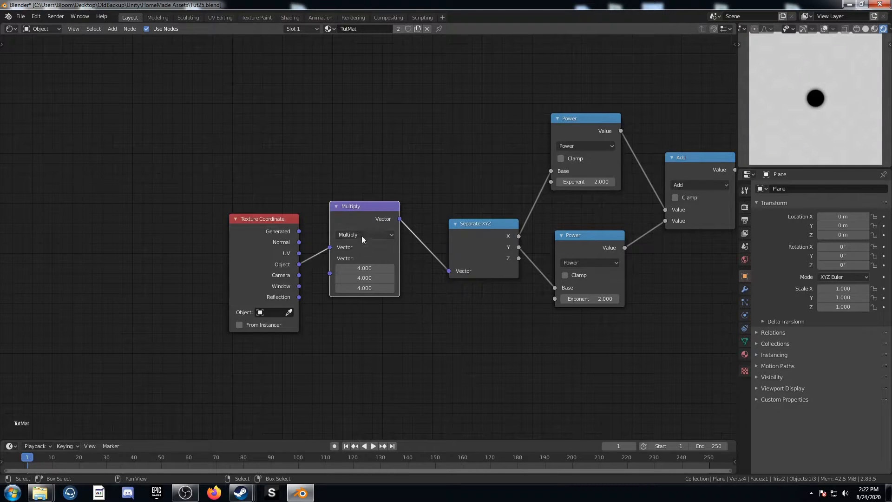
{"action": "left_click", "coordinate": [364, 234]}
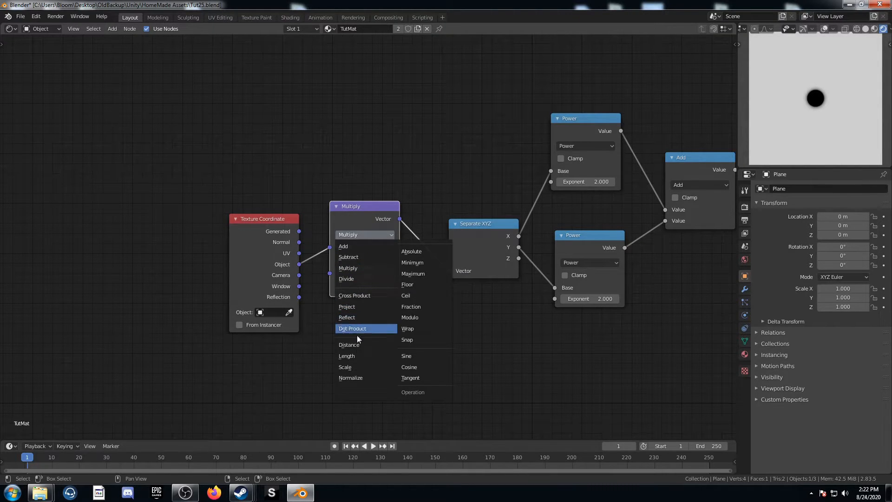
{"action": "mouse_move", "coordinate": [345, 366]}
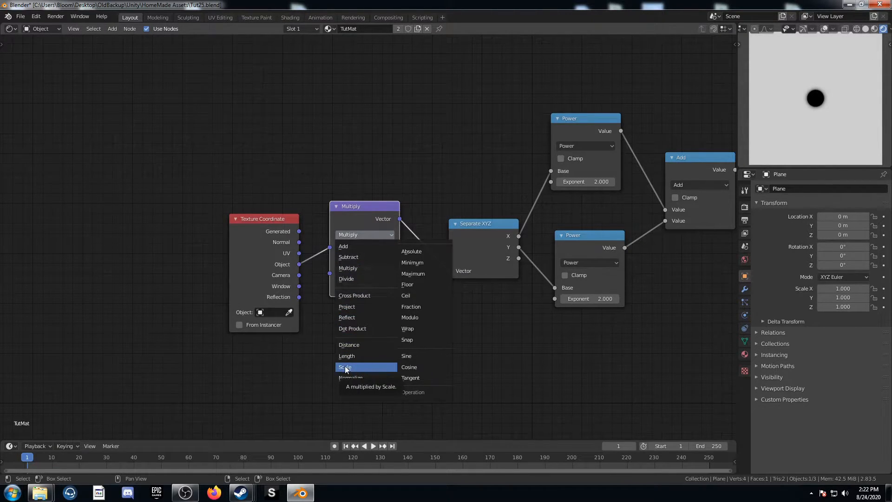
{"action": "left_click", "coordinate": [345, 367]}
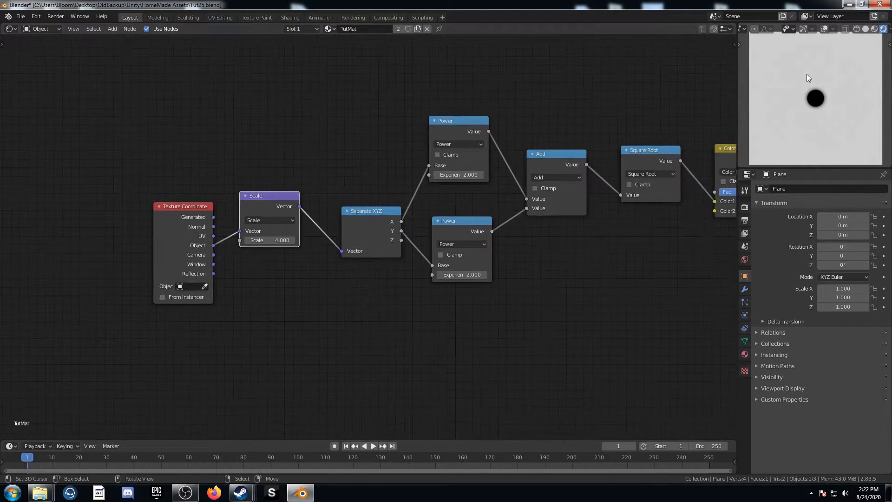
{"action": "mouse_move", "coordinate": [822, 110]}
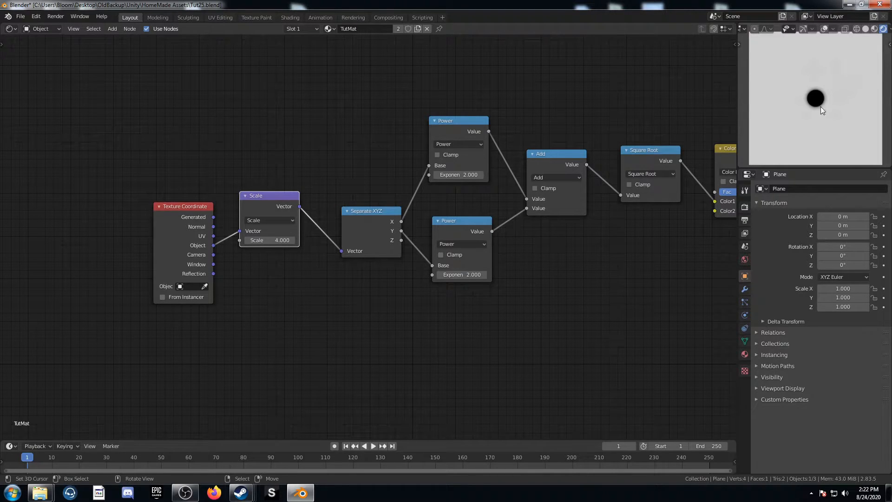
{"action": "mouse_move", "coordinate": [801, 104]}
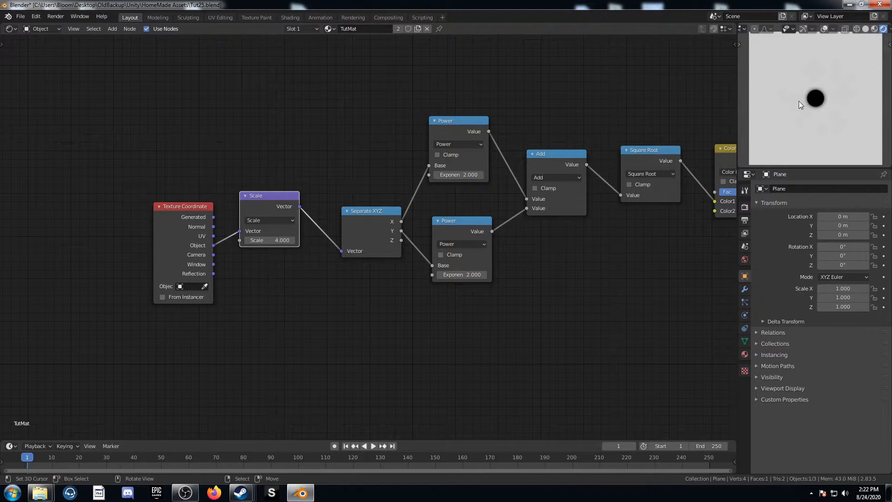
{"action": "mouse_move", "coordinate": [647, 202]}
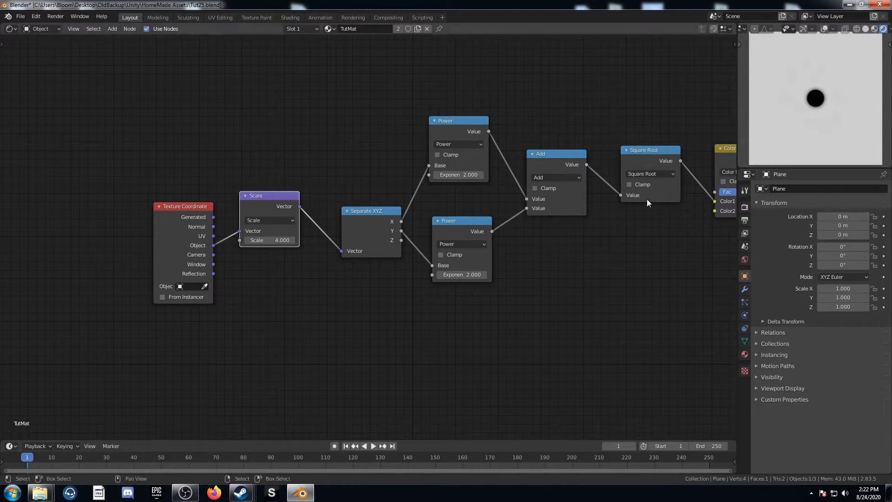
{"action": "mouse_move", "coordinate": [837, 114]}
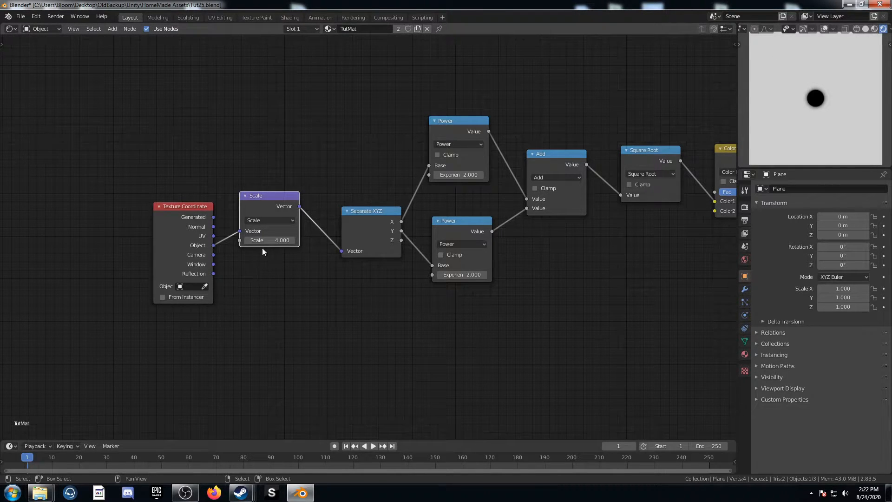
{"action": "mouse_move", "coordinate": [202, 249]}
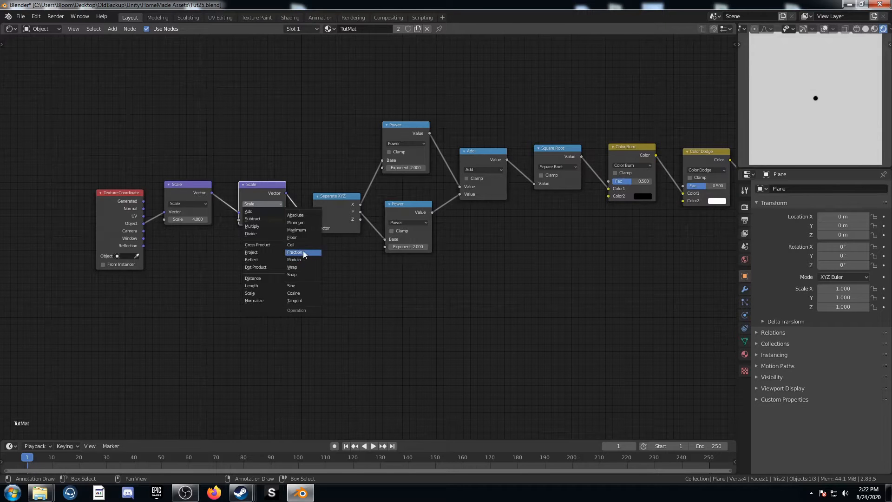
Set the vector math operation to Fraction and add a Mapping node
{"action": "left_click", "coordinate": [295, 252]}
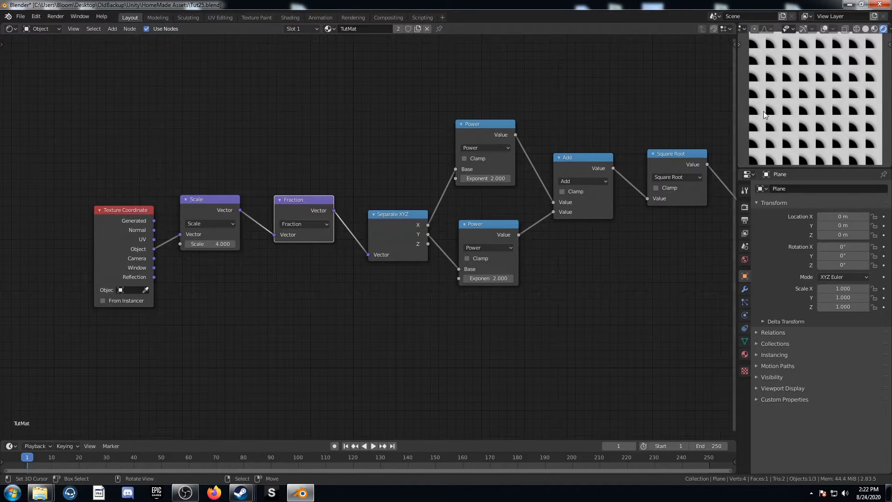
{"action": "mouse_move", "coordinate": [783, 119]}
{"action": "type", "text": "ma"}
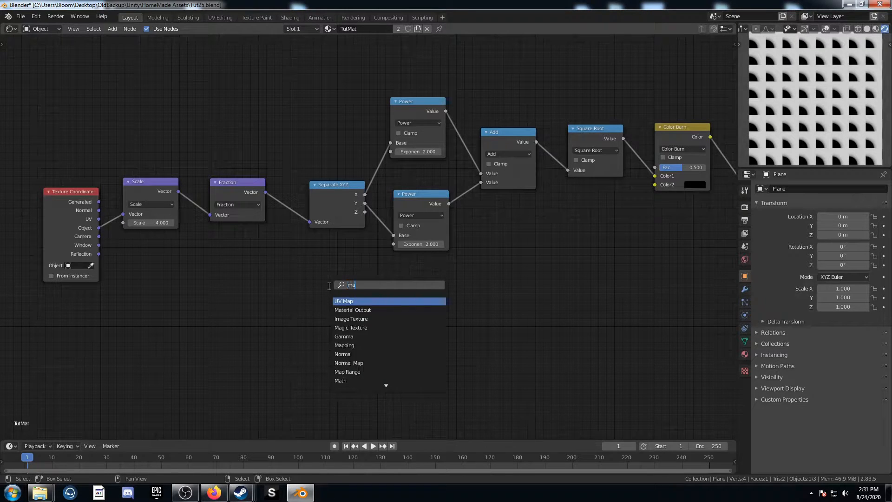
{"action": "left_click", "coordinate": [344, 346]}
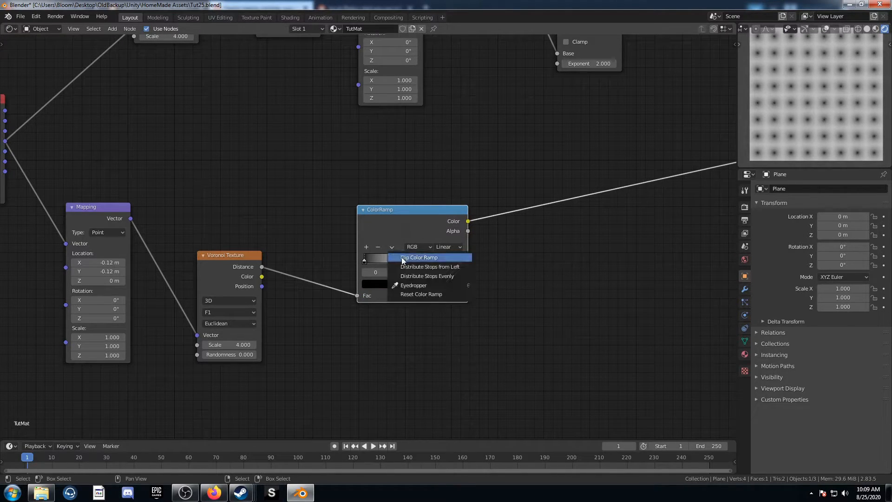
Flip the ColorRamp, set Constant interpolation, and connect it into a Mix node
{"action": "left_click", "coordinate": [418, 257]}
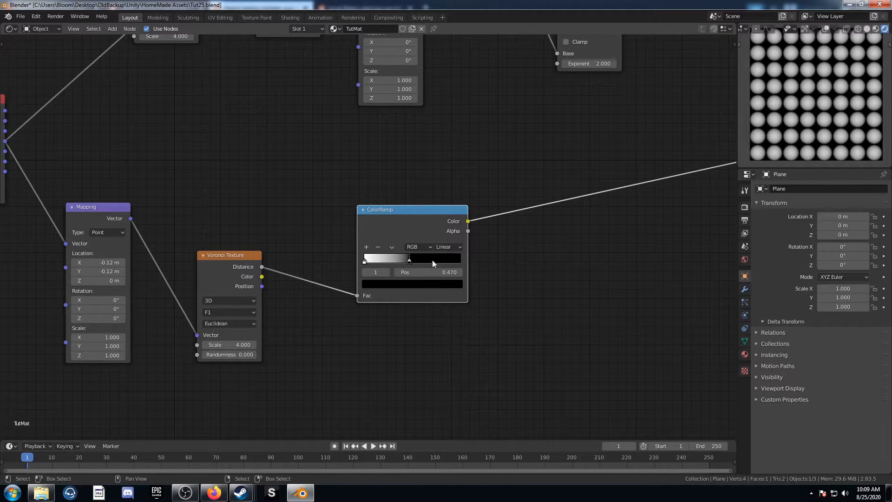
{"action": "left_click", "coordinate": [448, 246]}
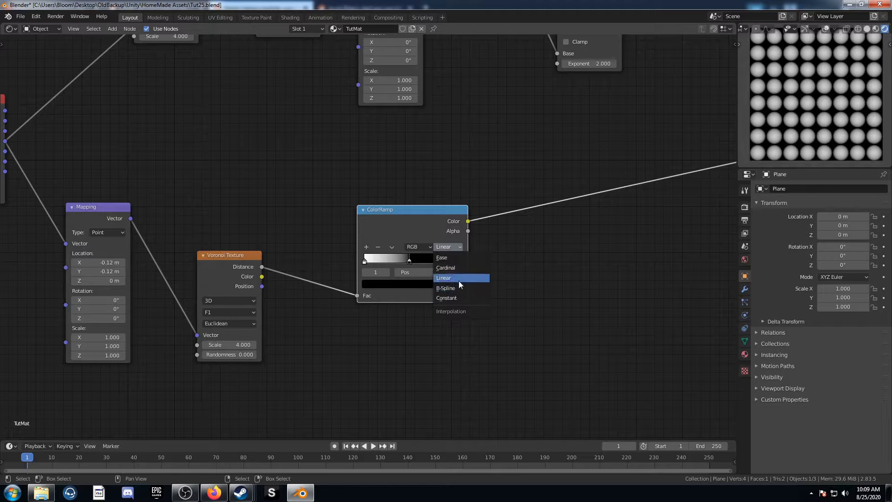
{"action": "left_click", "coordinate": [446, 297]}
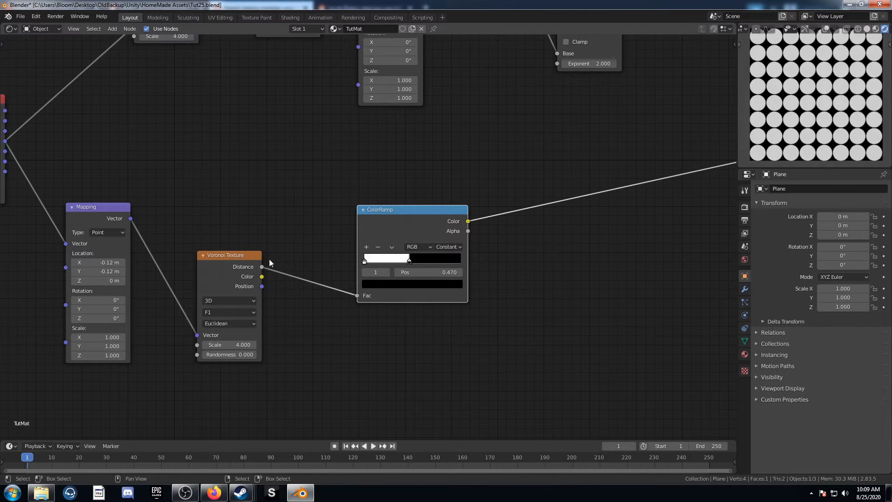
{"action": "left_click", "coordinate": [228, 323]}
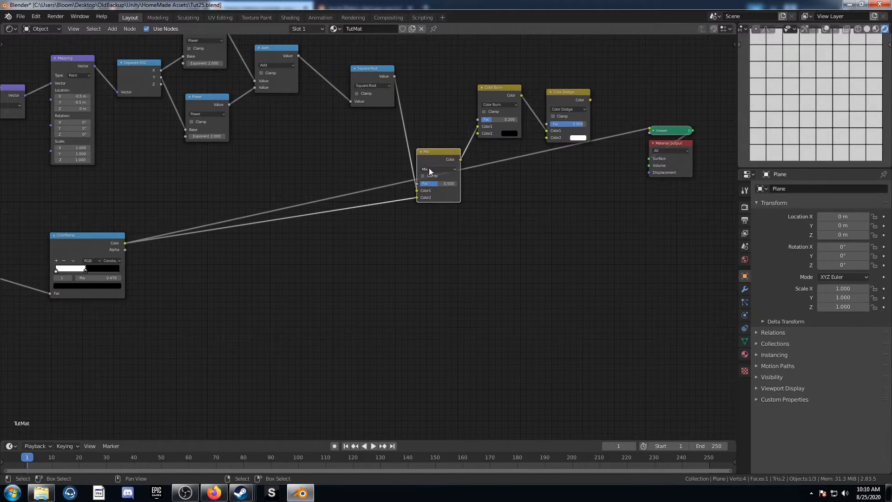
Set the Voronoi Texture distance metric to Chebychev
{"action": "left_click", "coordinate": [438, 169]}
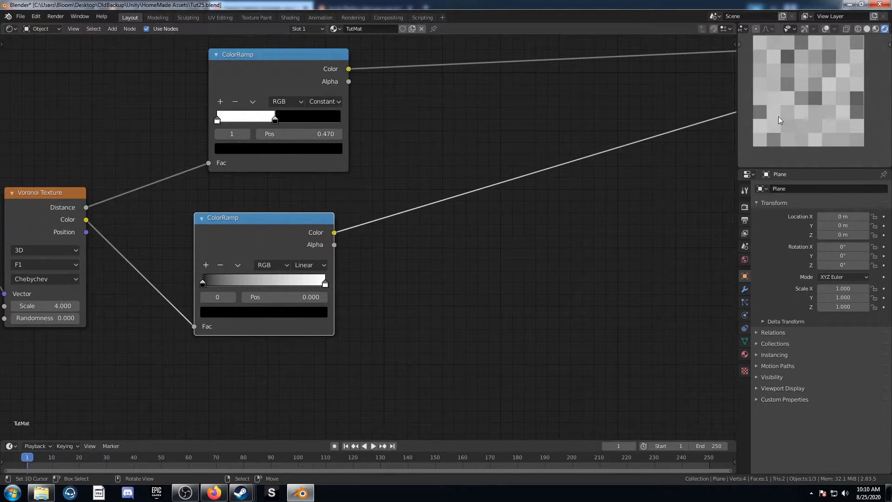
{"action": "mouse_move", "coordinate": [846, 90]}
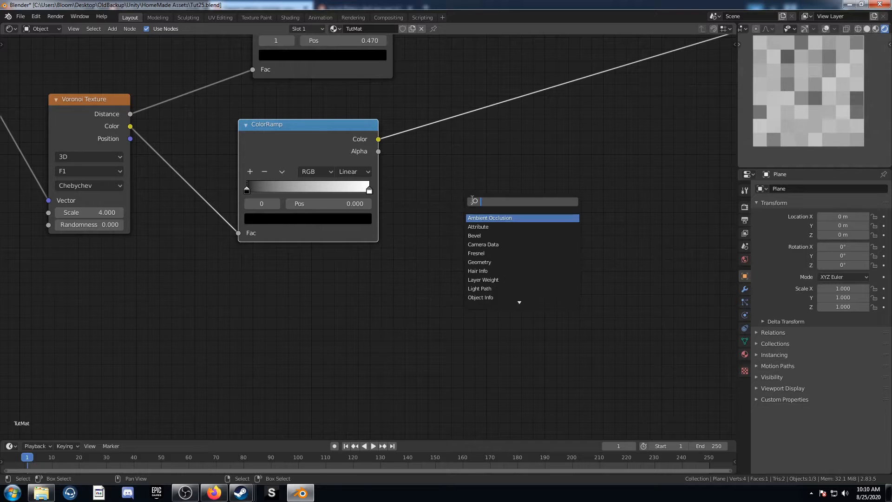
Chain Color Burn and Color Dodge mix nodes after the second ColorRamp
{"action": "left_click", "coordinate": [479, 217]}
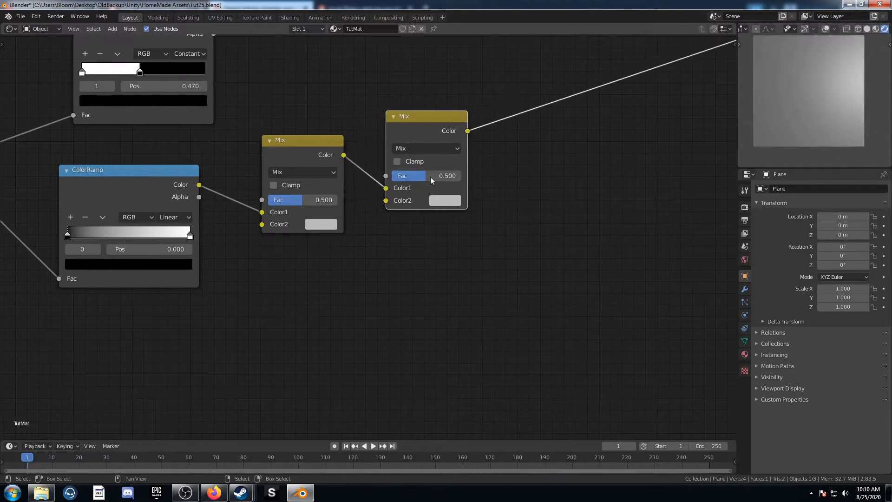
{"action": "left_click", "coordinate": [302, 172]}
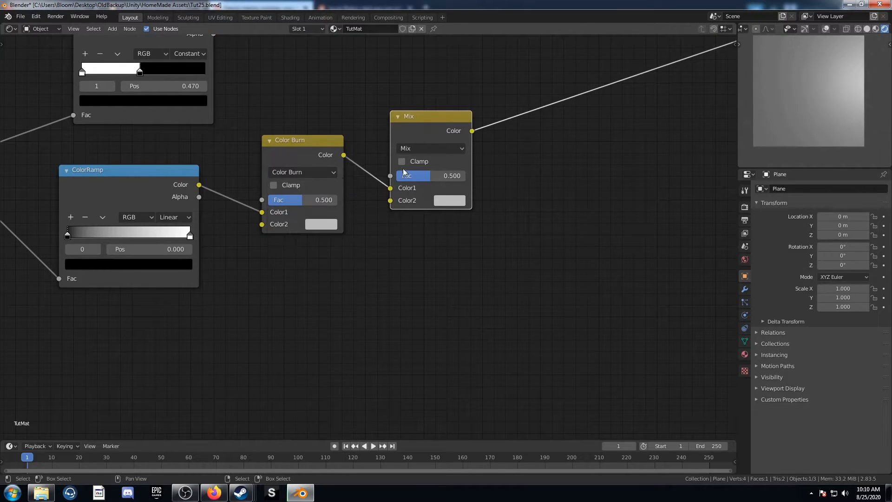
{"action": "left_click", "coordinate": [430, 147]}
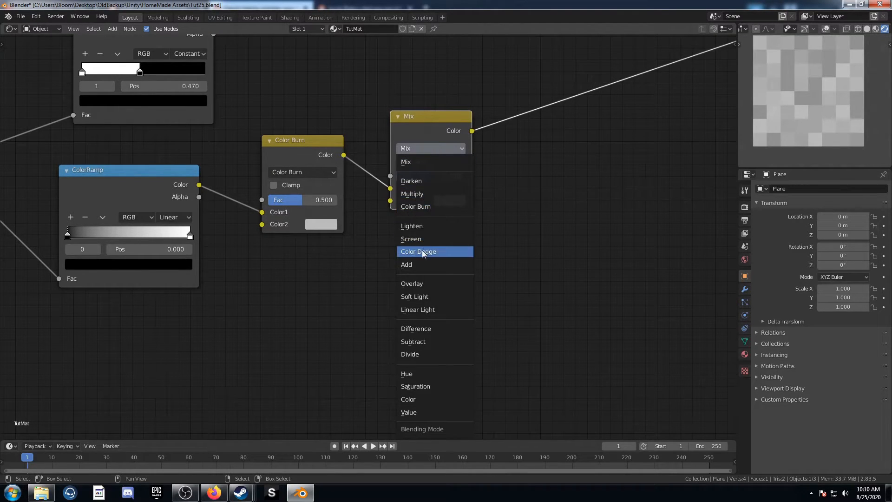
{"action": "left_click", "coordinate": [418, 251]}
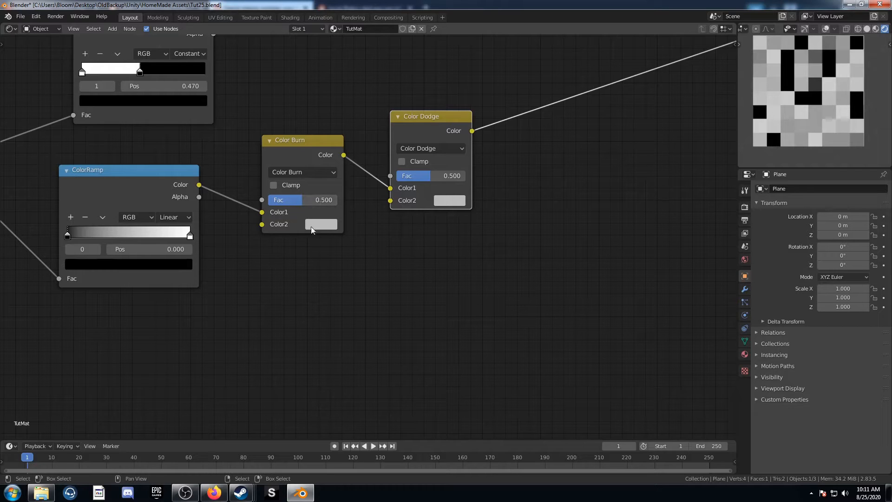
{"action": "left_click", "coordinate": [320, 223]}
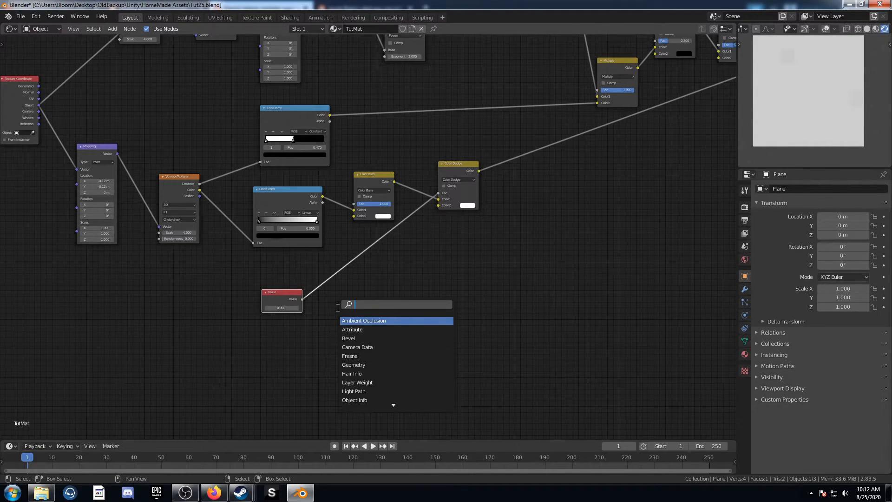
Insert a Math node set to Divide by 10 and set the Value node to 6.4
{"action": "left_click", "coordinate": [363, 321]}
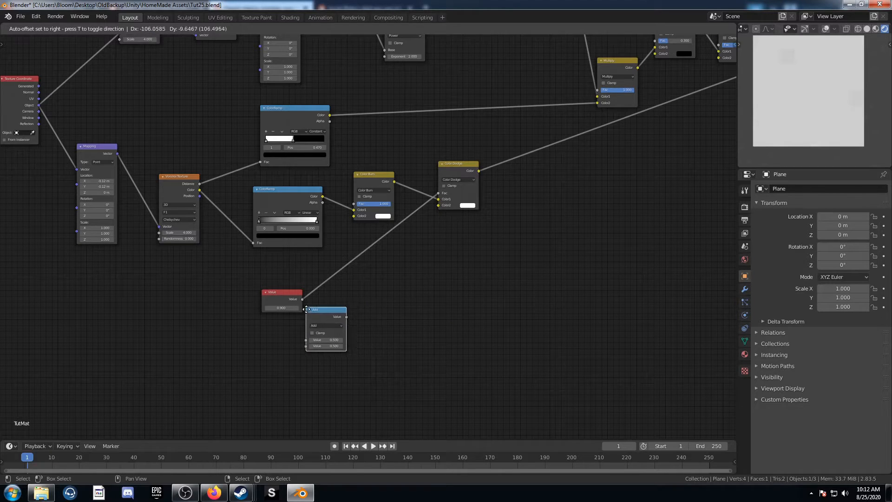
{"action": "left_click", "coordinate": [333, 278]}
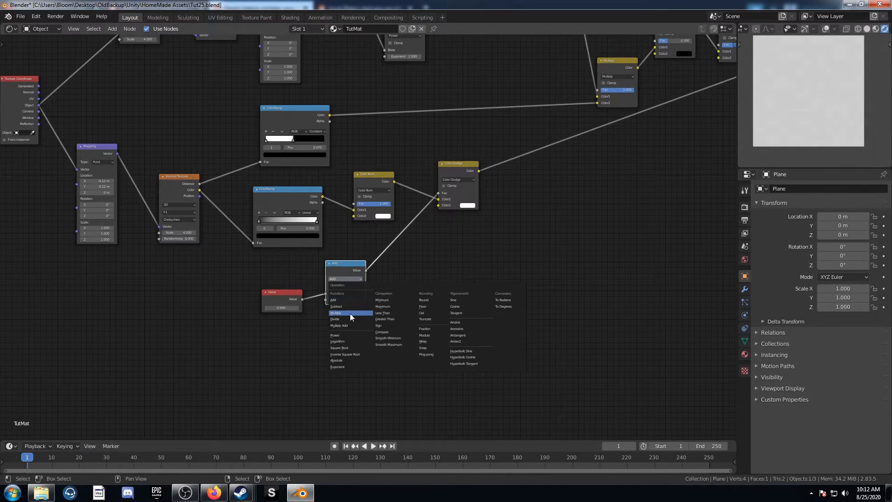
{"action": "left_click", "coordinate": [335, 318]}
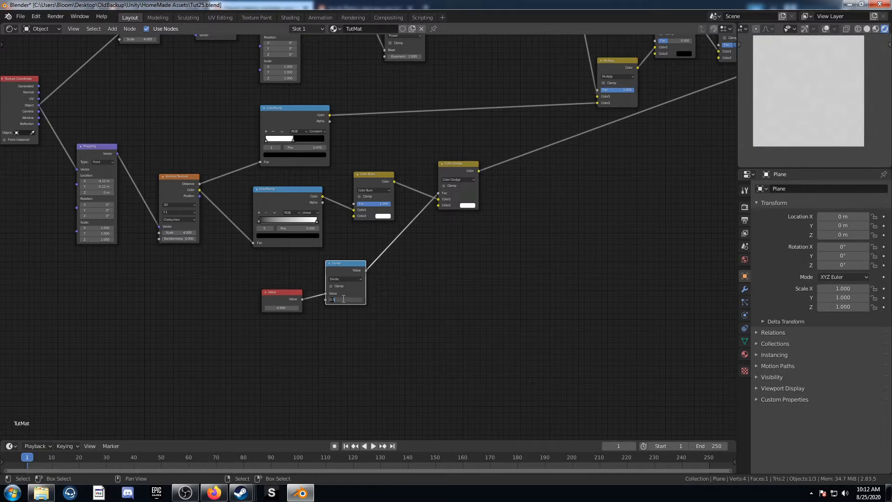
{"action": "type", "text": "10.000"}
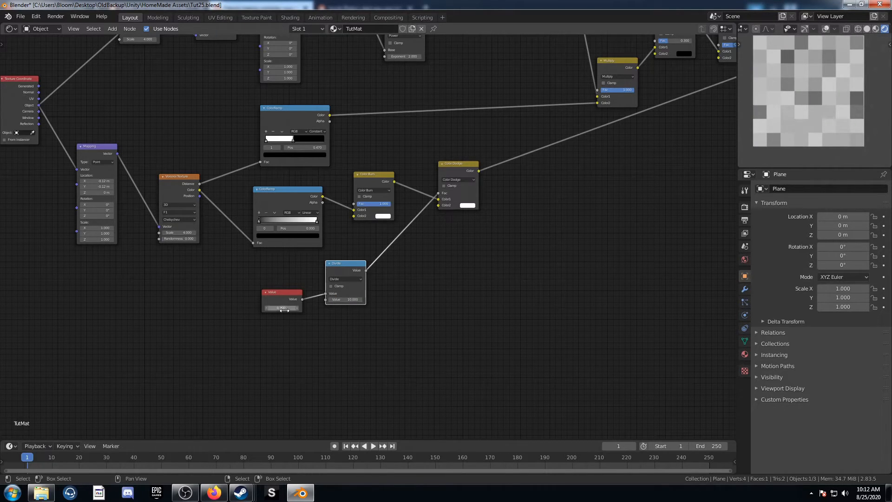
{"action": "type", "text": "6.400"}
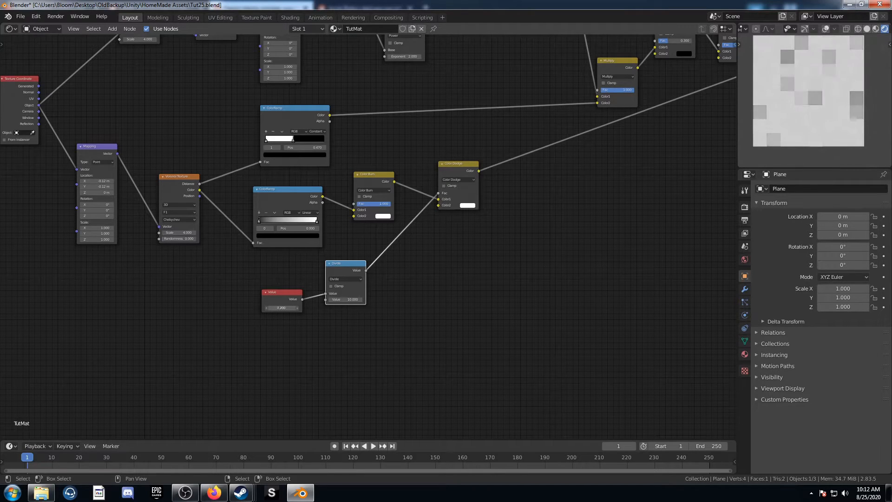
{"action": "left_click_drag", "start_coordinate": [282, 308], "coordinate": [282, 307]}
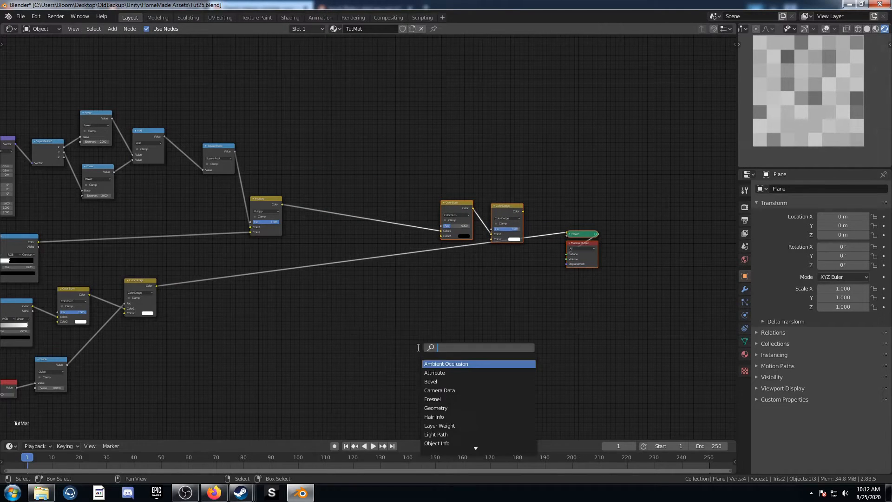
Cancel the node search and set the Mix node's Color2 to black
{"action": "key", "text": "Escape"}
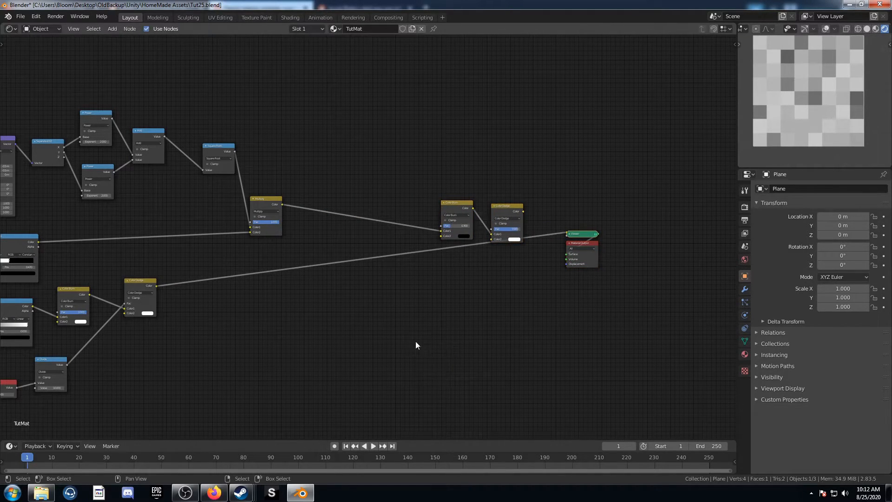
{"action": "left_click", "coordinate": [423, 346]}
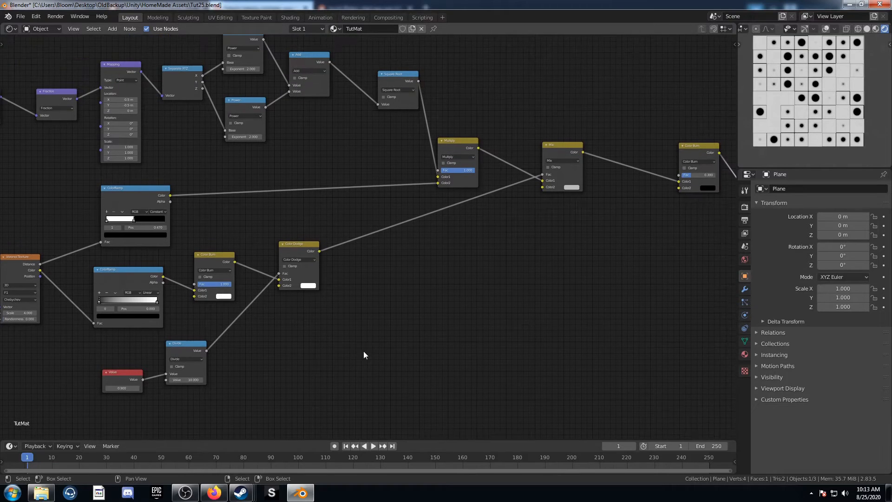
{"action": "mouse_move", "coordinate": [507, 211]}
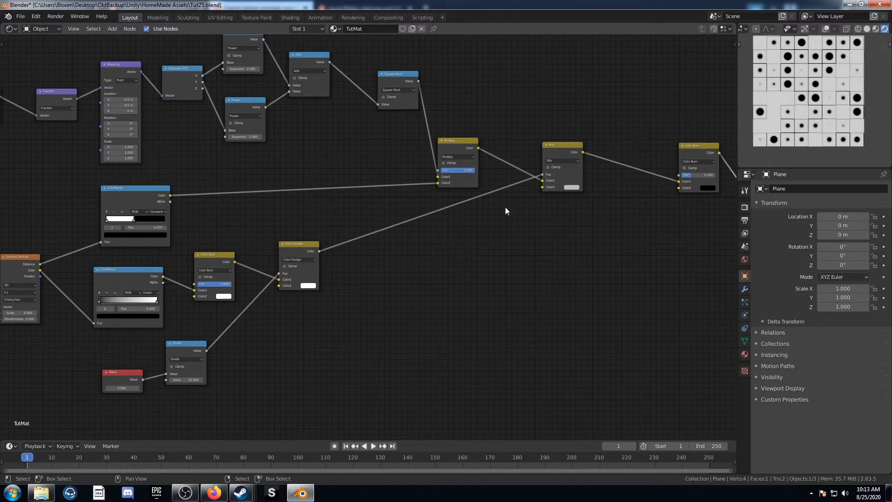
{"action": "left_click", "coordinate": [571, 188]}
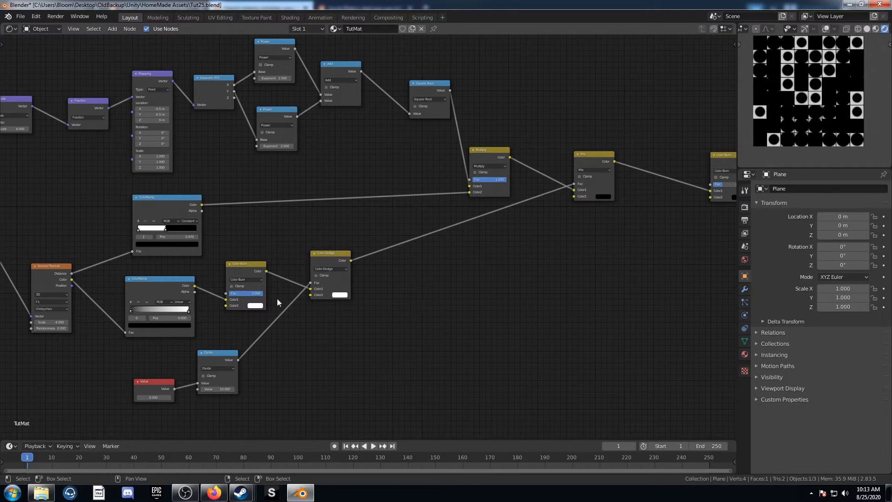
Insert a Snap Math node with increment 1 between Color Dodge and Mix
{"action": "type", "text": "math"}
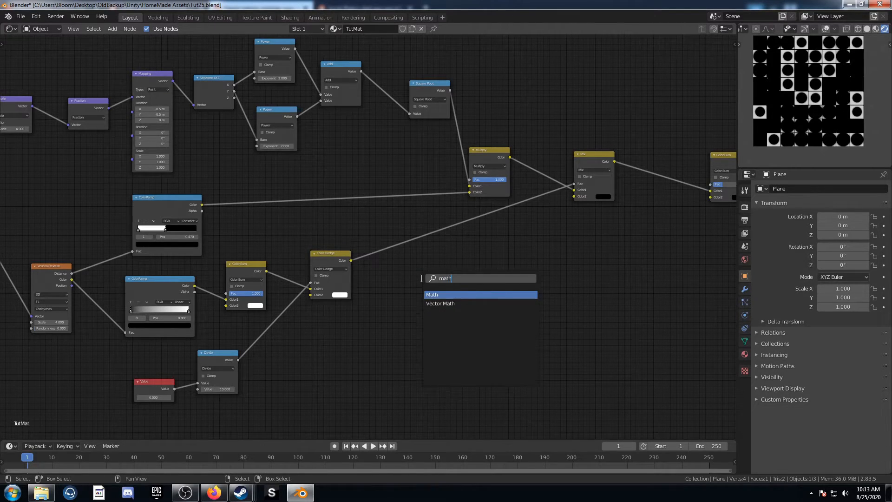
{"action": "left_click", "coordinate": [433, 294]}
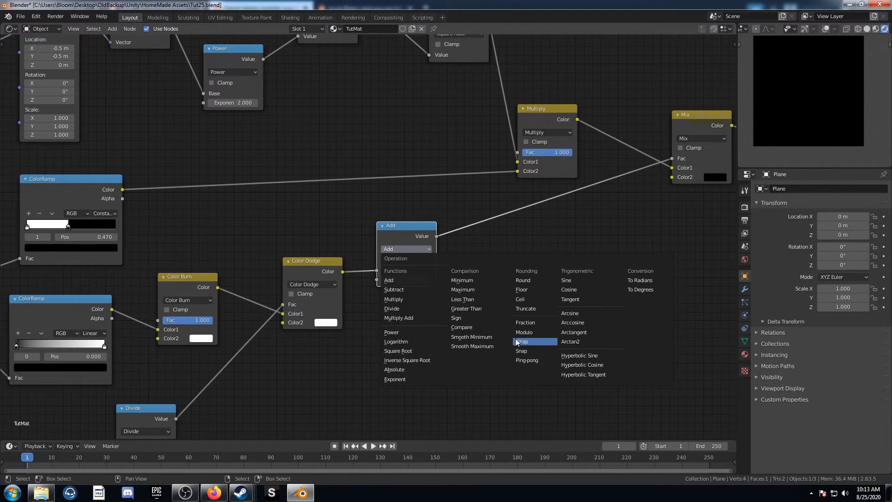
{"action": "left_click", "coordinate": [522, 341]}
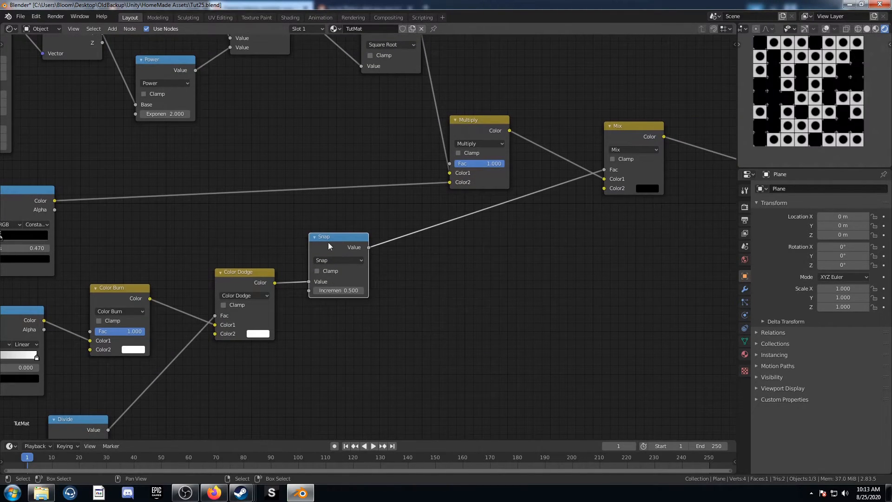
{"action": "left_click_drag", "start_coordinate": [324, 236], "coordinate": [375, 233]}
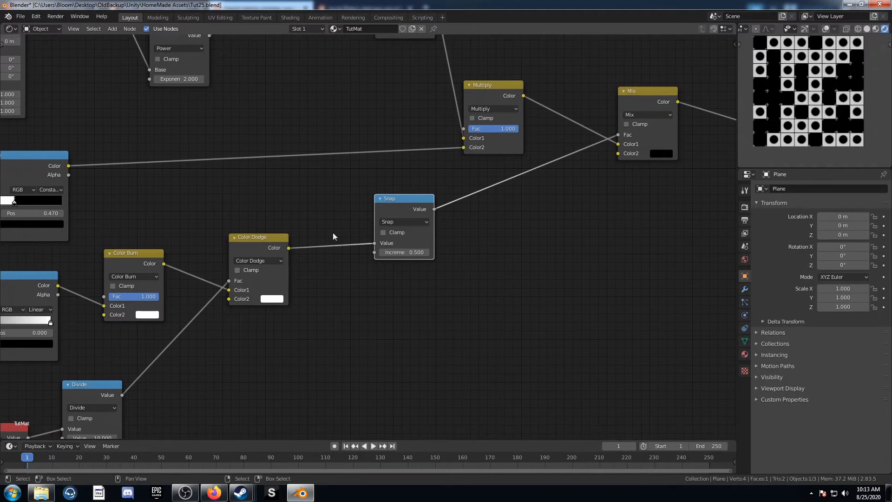
{"action": "mouse_move", "coordinate": [434, 259]}
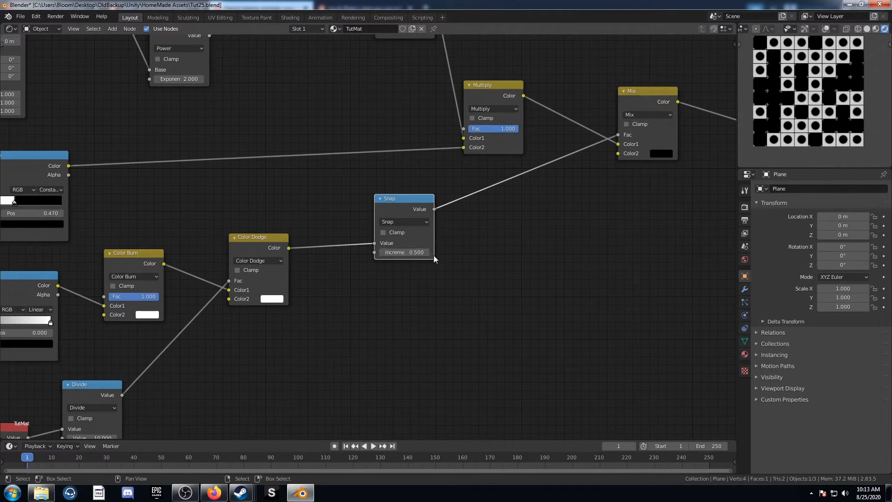
{"action": "scroll", "scroll_direction": "down", "scroll_amount": 3}
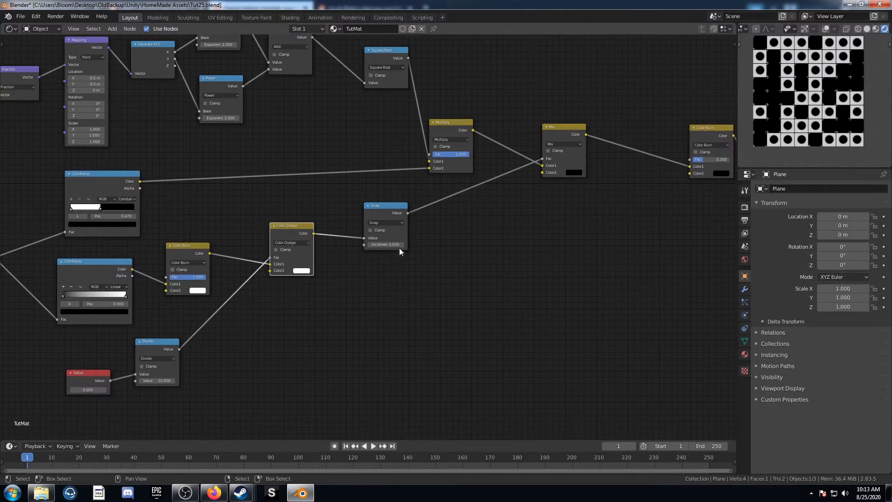
{"action": "left_click", "coordinate": [386, 244]}
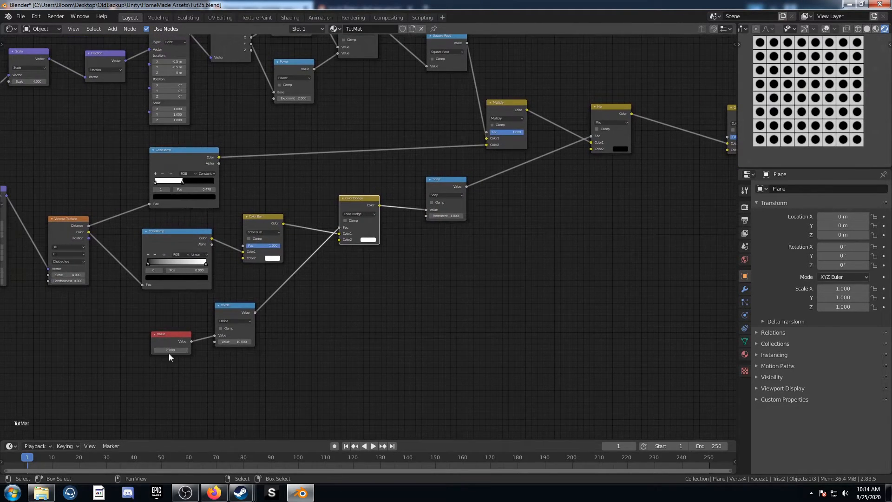
Try values 11.4 and 2.0 in the red Value node
{"action": "left_click", "coordinate": [170, 350]}
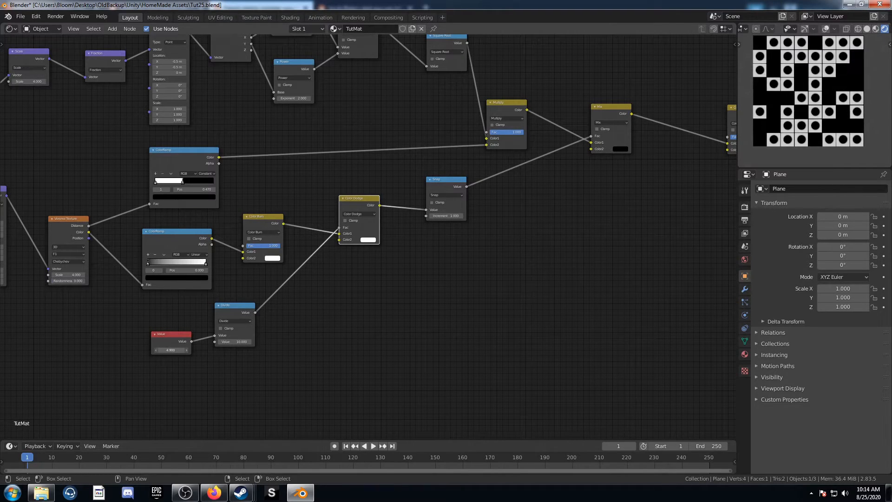
{"action": "type", "text": "11.400"}
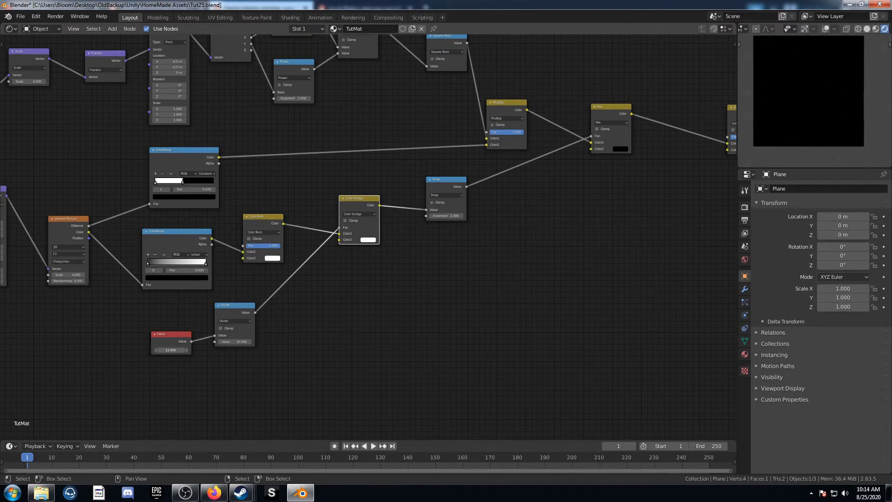
{"action": "type", "text": "2.000"}
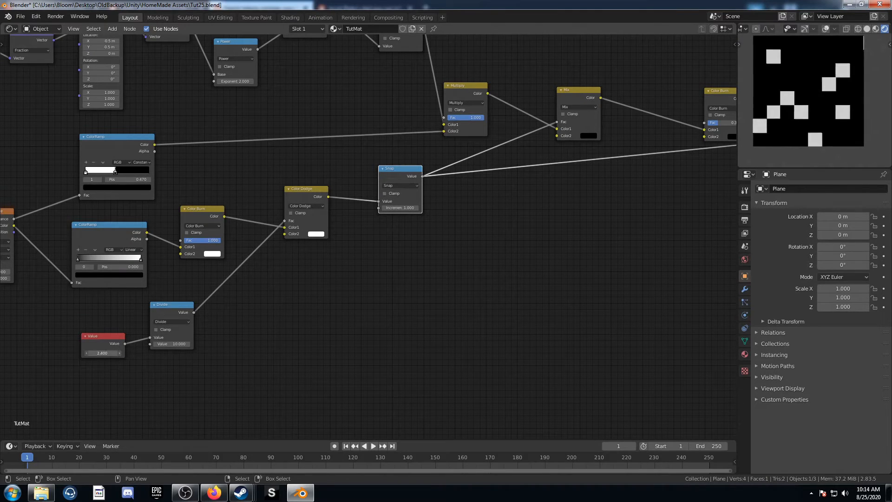
Try Value node numbers 6.0, 7.8 and 9.1, selecting the Snap node along the way
{"action": "type", "text": "6.000"}
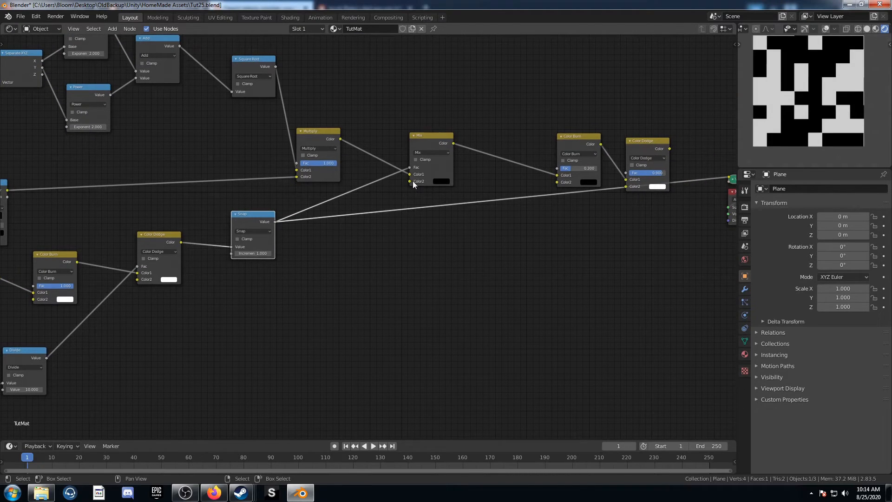
{"action": "mouse_move", "coordinate": [418, 186]}
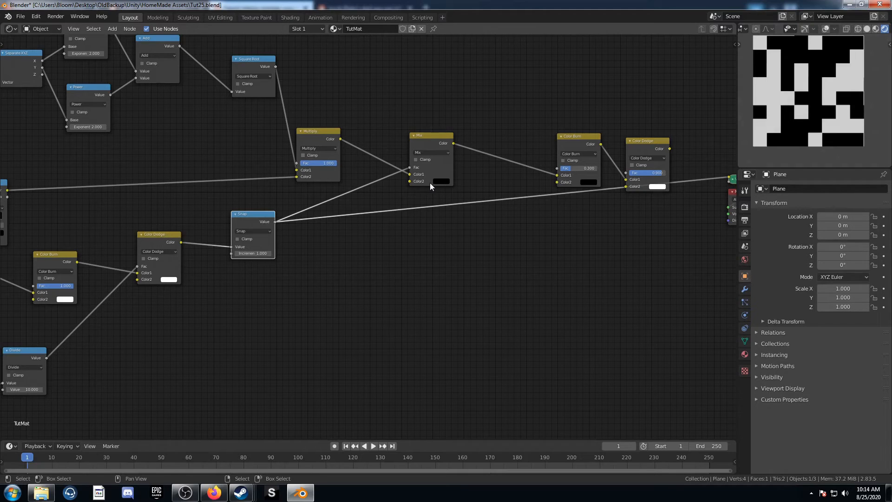
{"action": "mouse_move", "coordinate": [419, 176]}
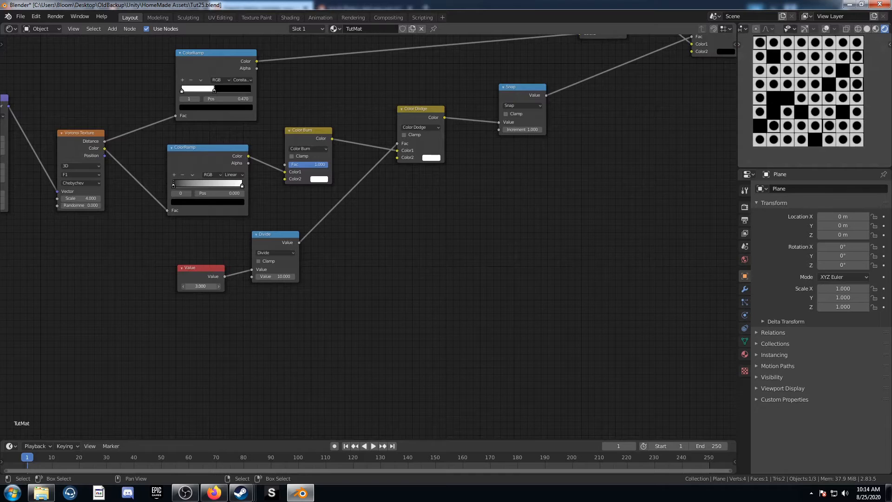
{"action": "type", "text": "7.800"}
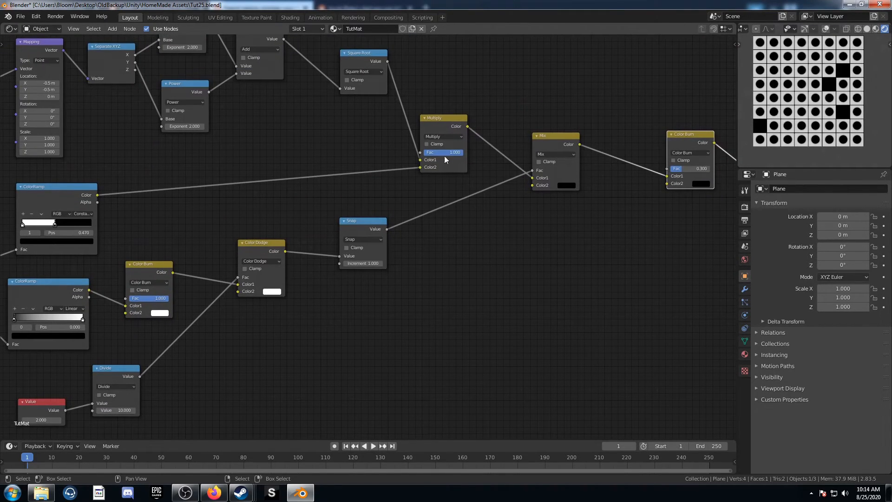
{"action": "left_click_drag", "start_coordinate": [443, 152], "coordinate": [443, 152]}
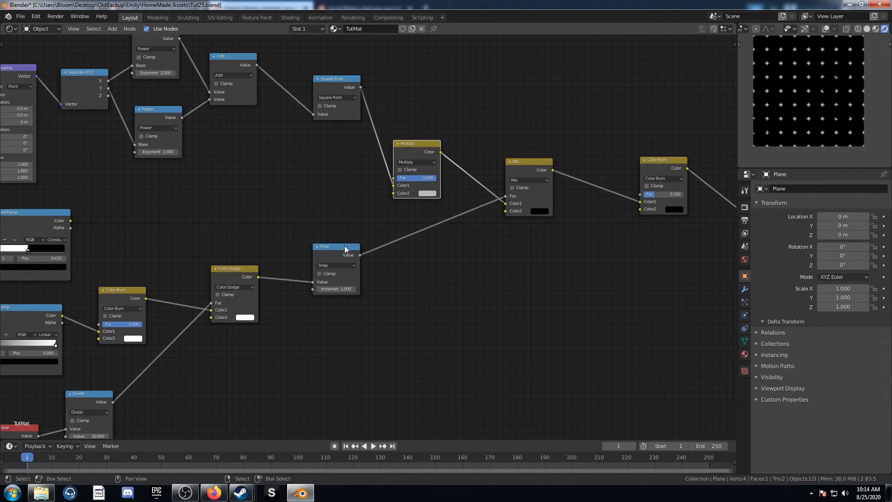
{"action": "left_click", "coordinate": [427, 194]}
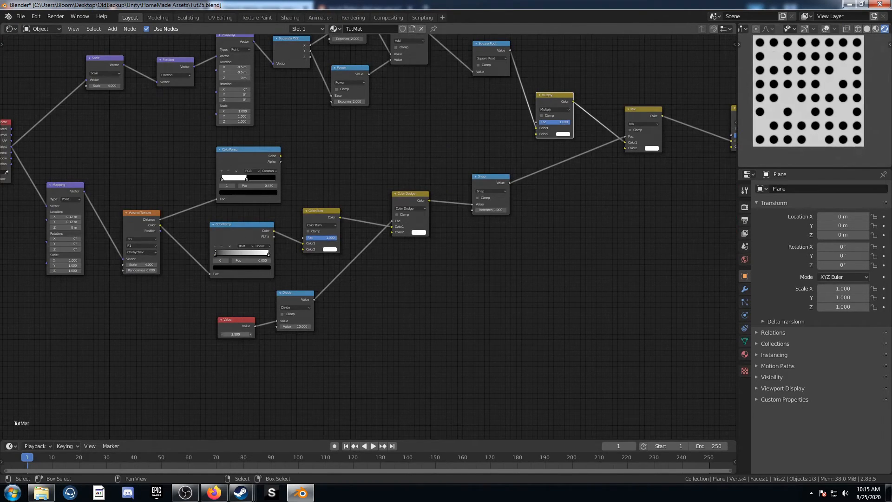
{"action": "type", "text": "9.100"}
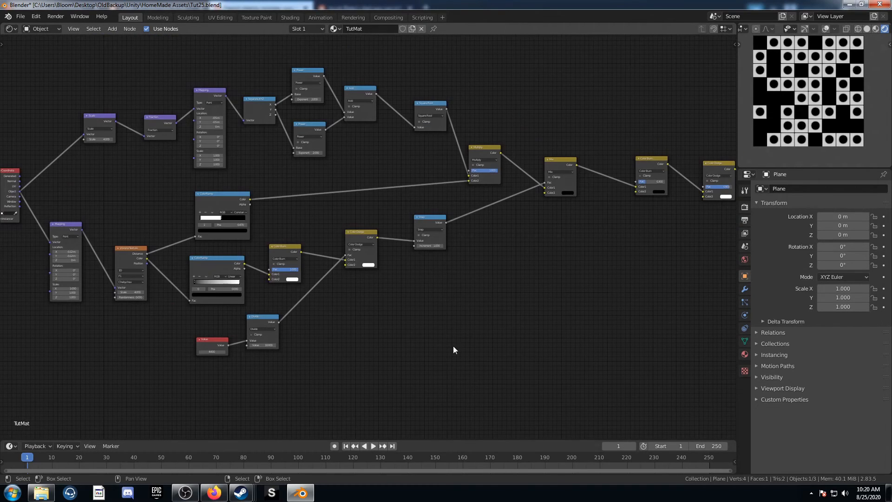
Pan the node tree into view toward the texture coordinate nodes
{"action": "left_click_drag", "start_coordinate": [453, 350], "coordinate": [466, 346]}
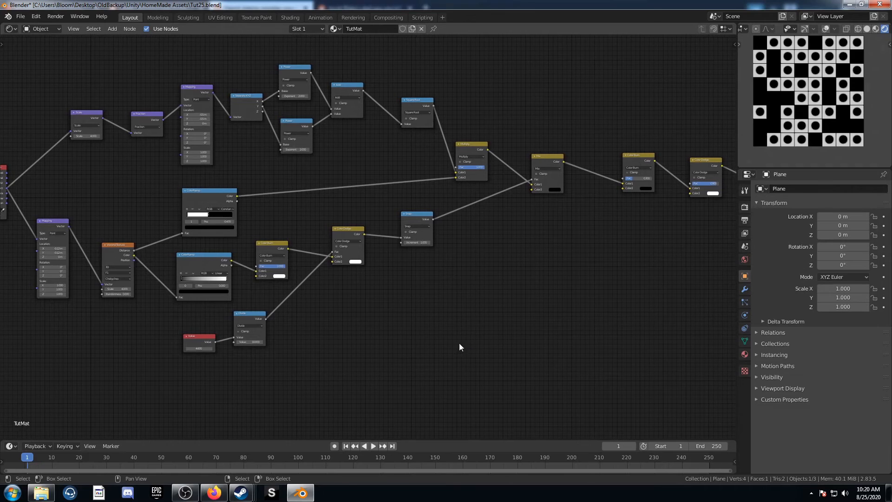
{"action": "mouse_move", "coordinate": [433, 339]}
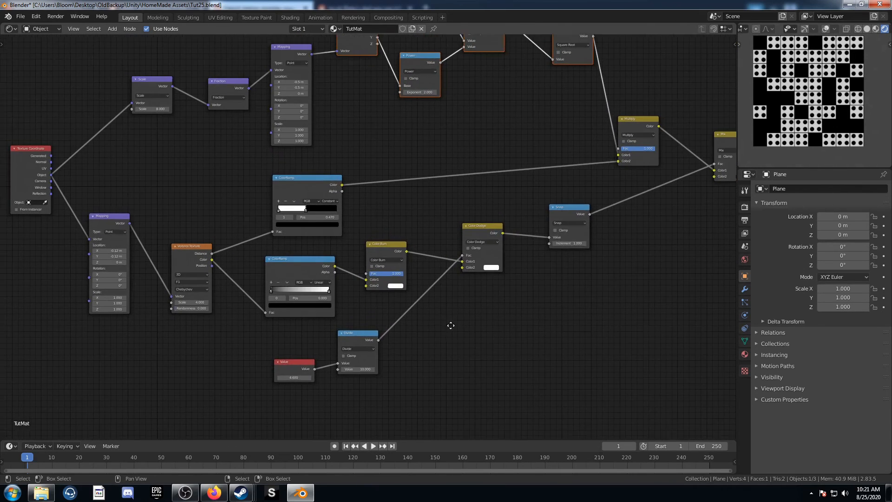
{"action": "left_click_drag", "start_coordinate": [449, 324], "coordinate": [310, 265]}
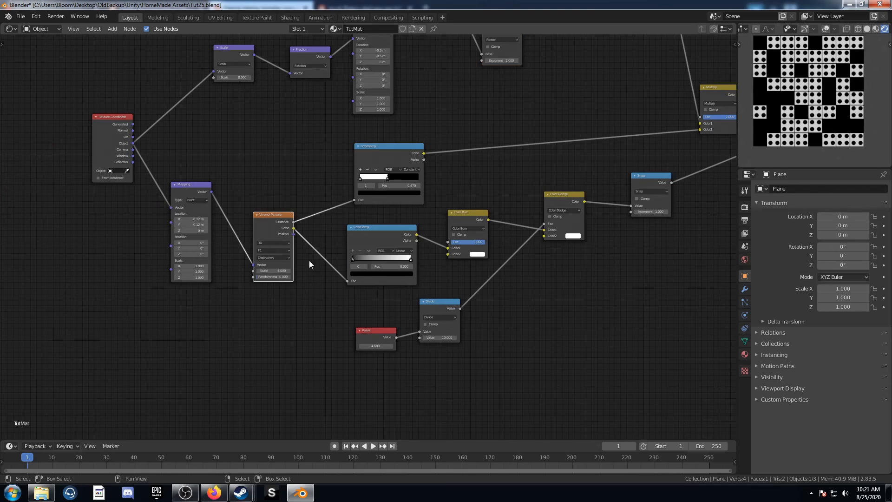